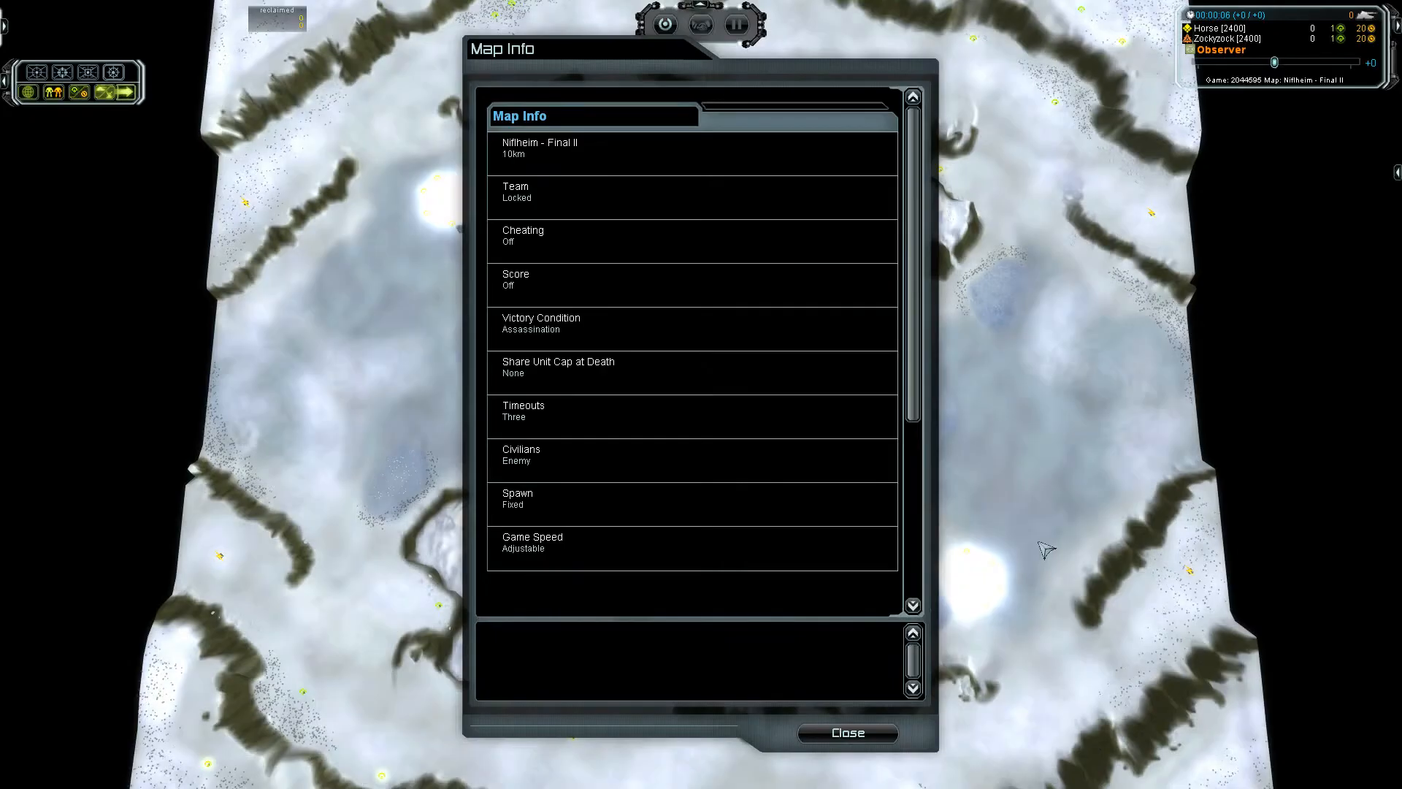
Dismiss the Map Info dialog to reveal the full Niflheim map in observer mode
click(845, 732)
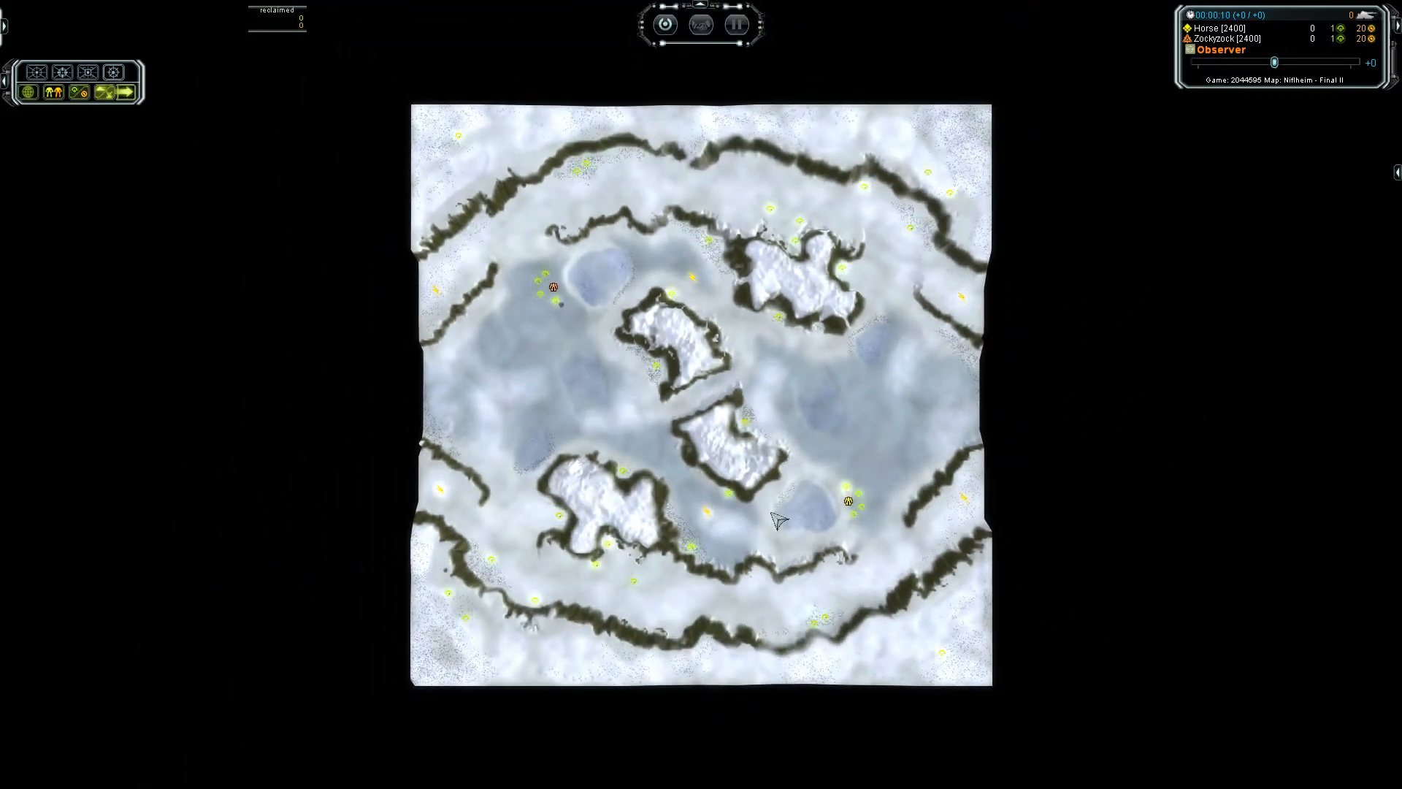
mouse_move(776, 496)
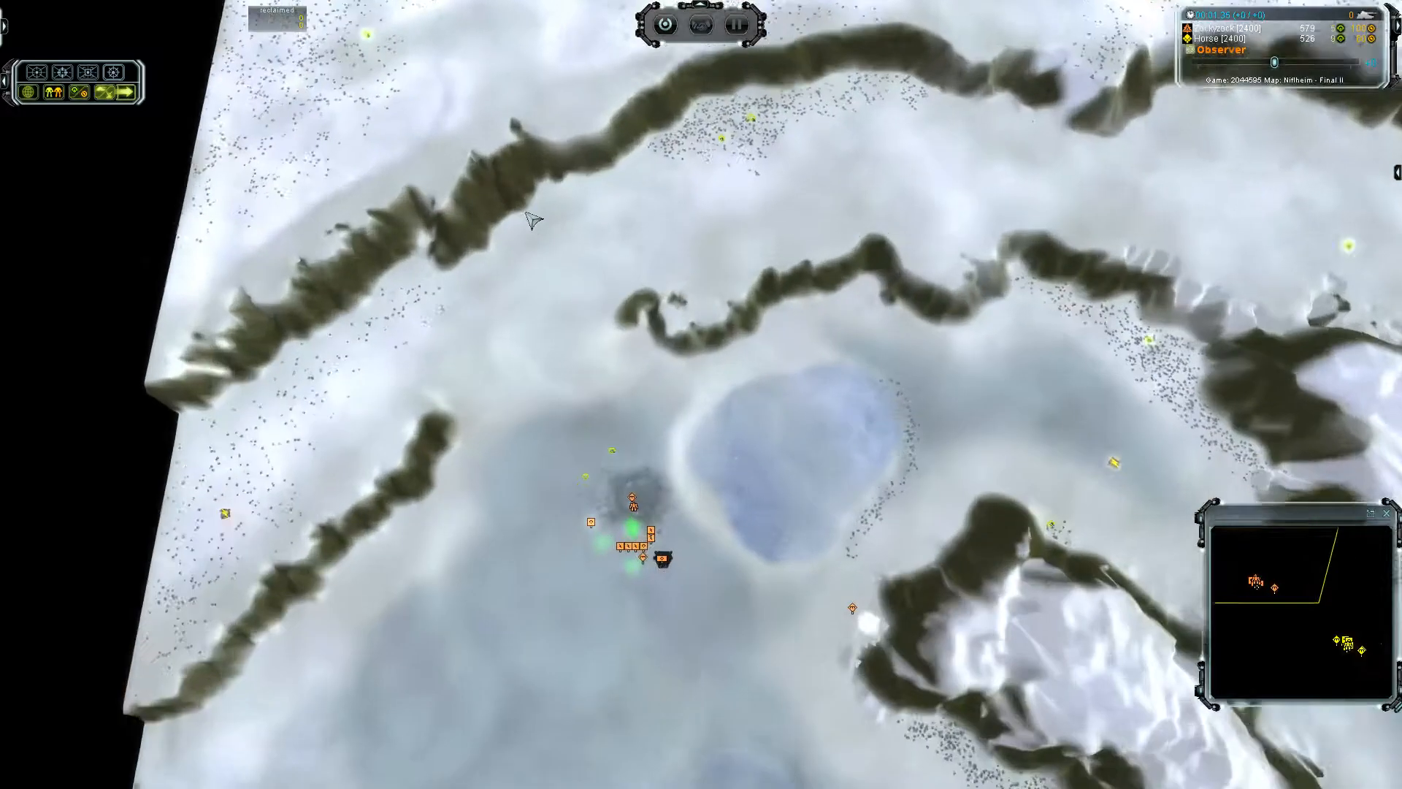
Zoom out from the UEF commander toward the Cybran base and its land factories
scroll(down, 3)
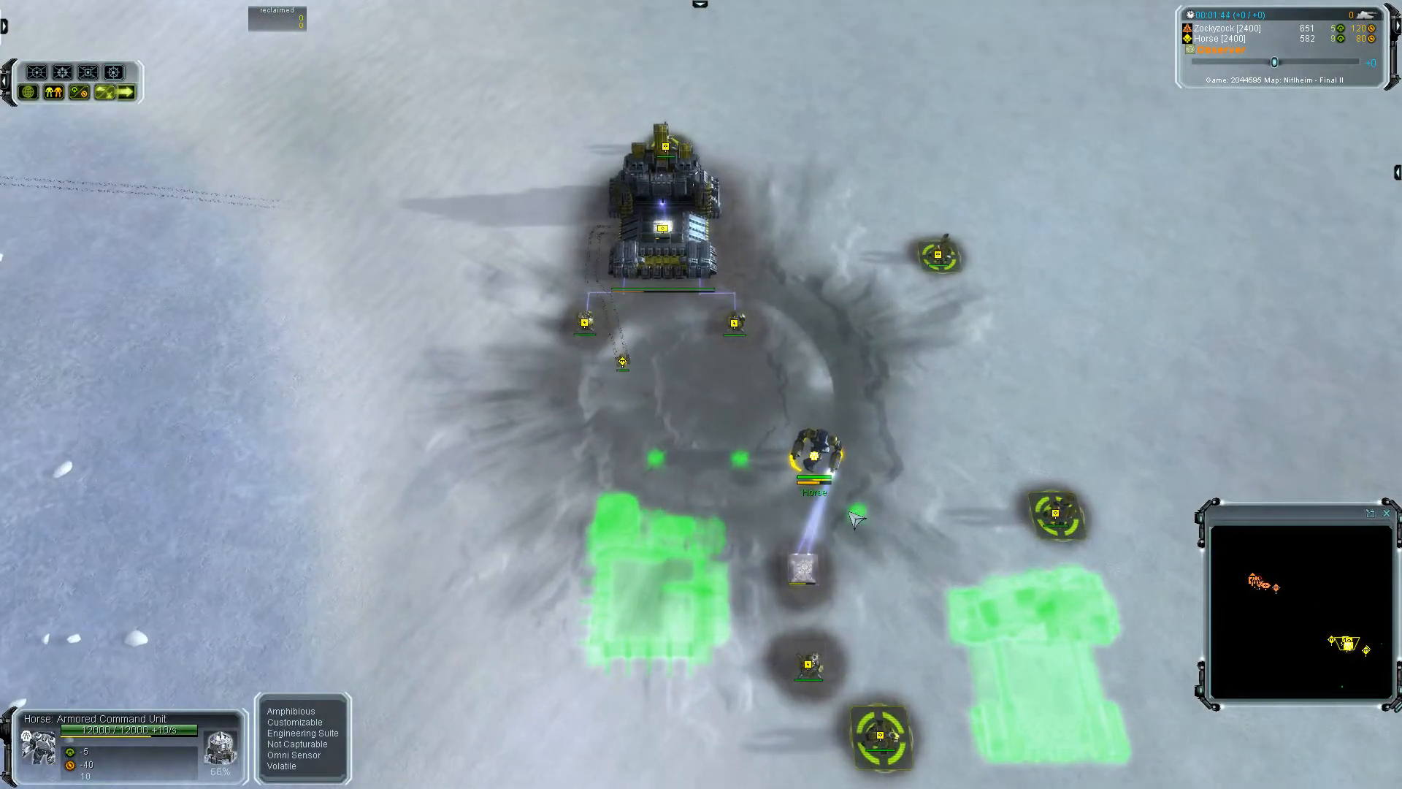
scroll(down, 3)
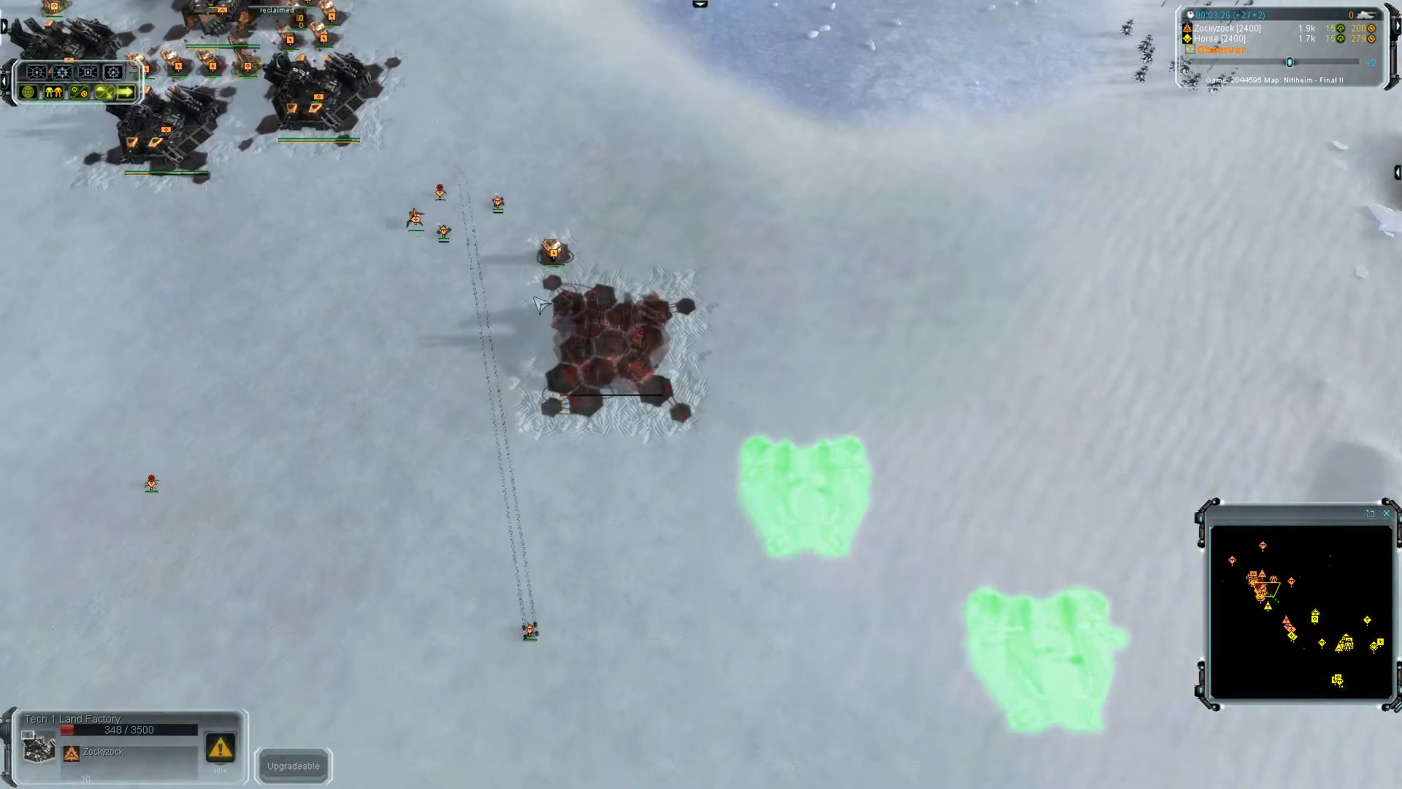
Zoom toward the snowy valley to follow the Cybran commander advancing with its tanks
scroll(down, 3)
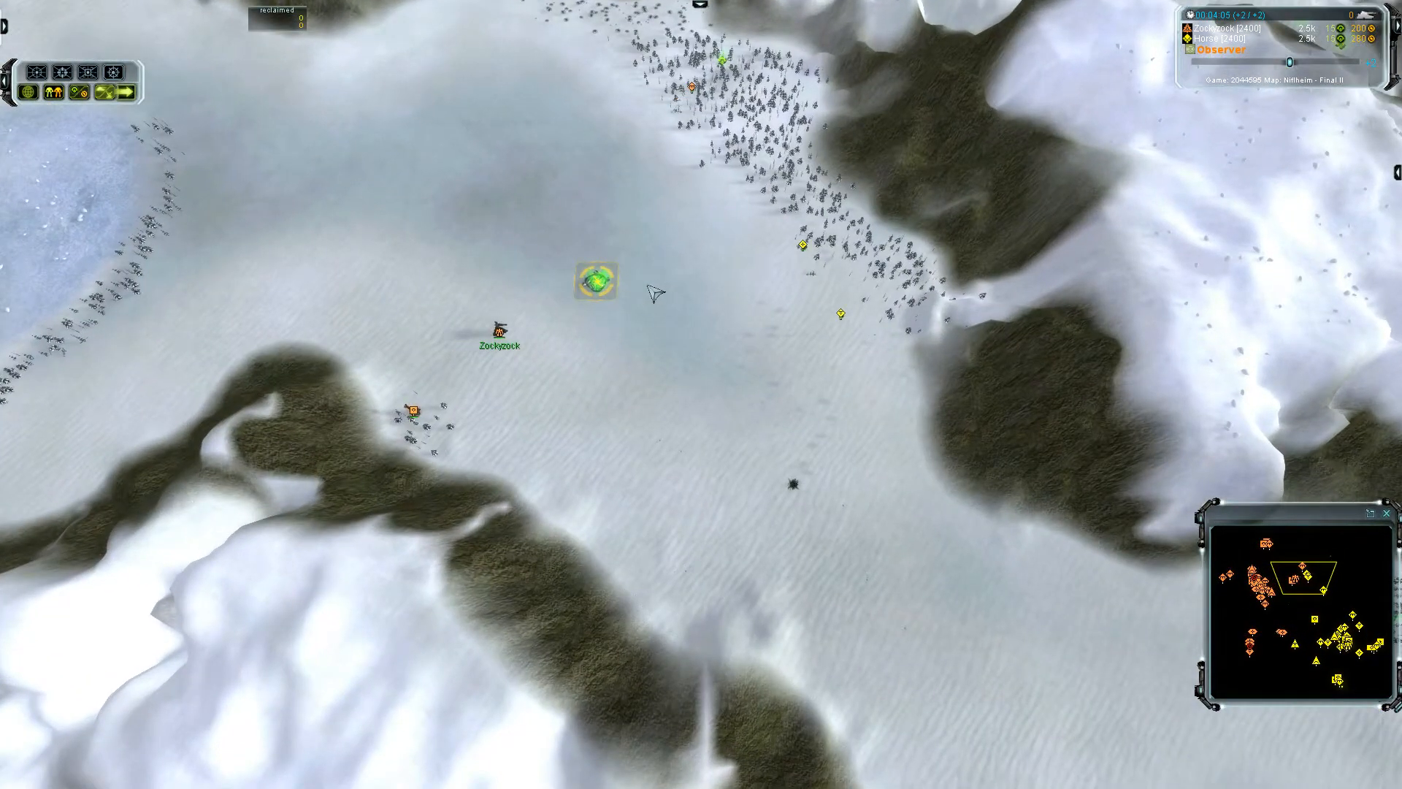
scroll(down, 3)
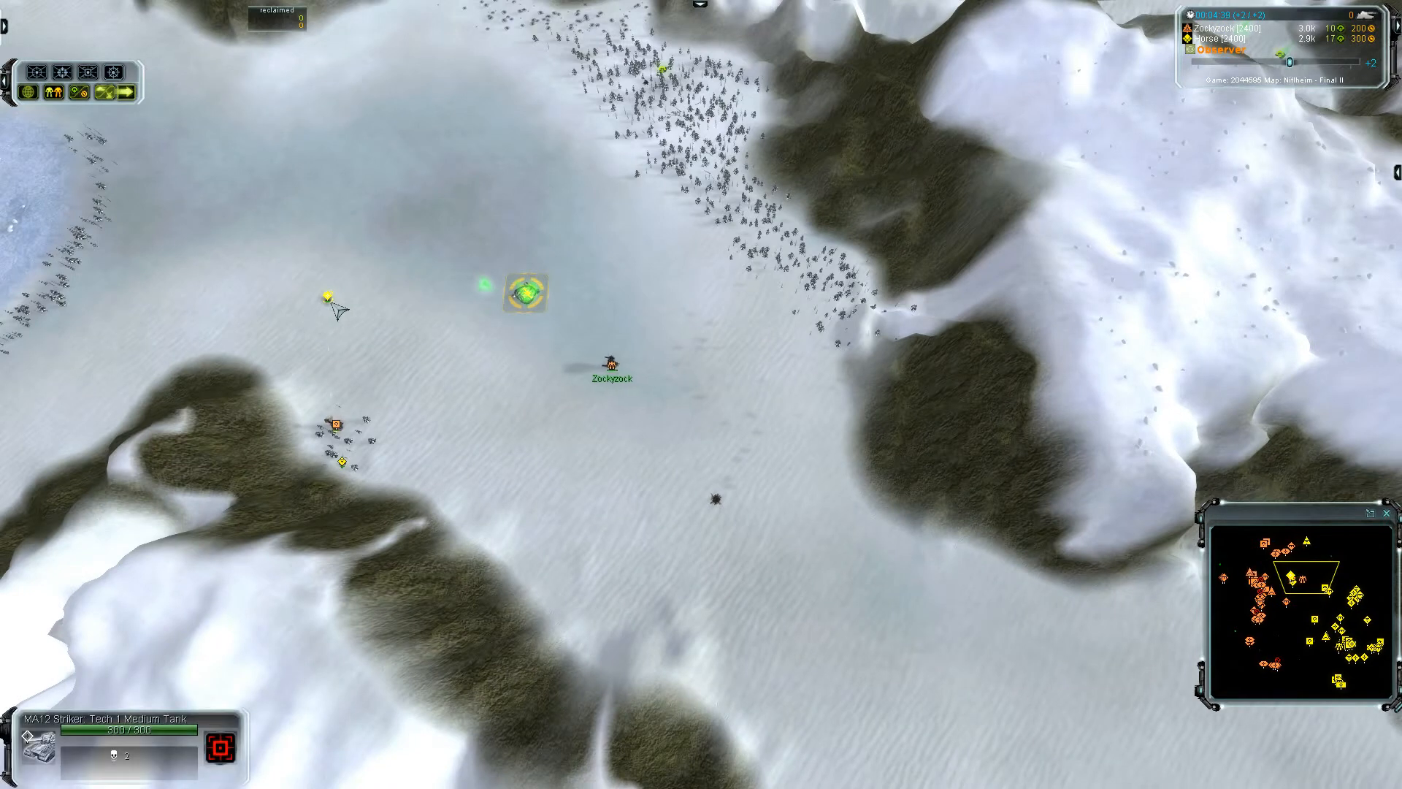
Zoom in close on Zockgock's Mantis assault bots fighting in the snow
scroll(down, 3)
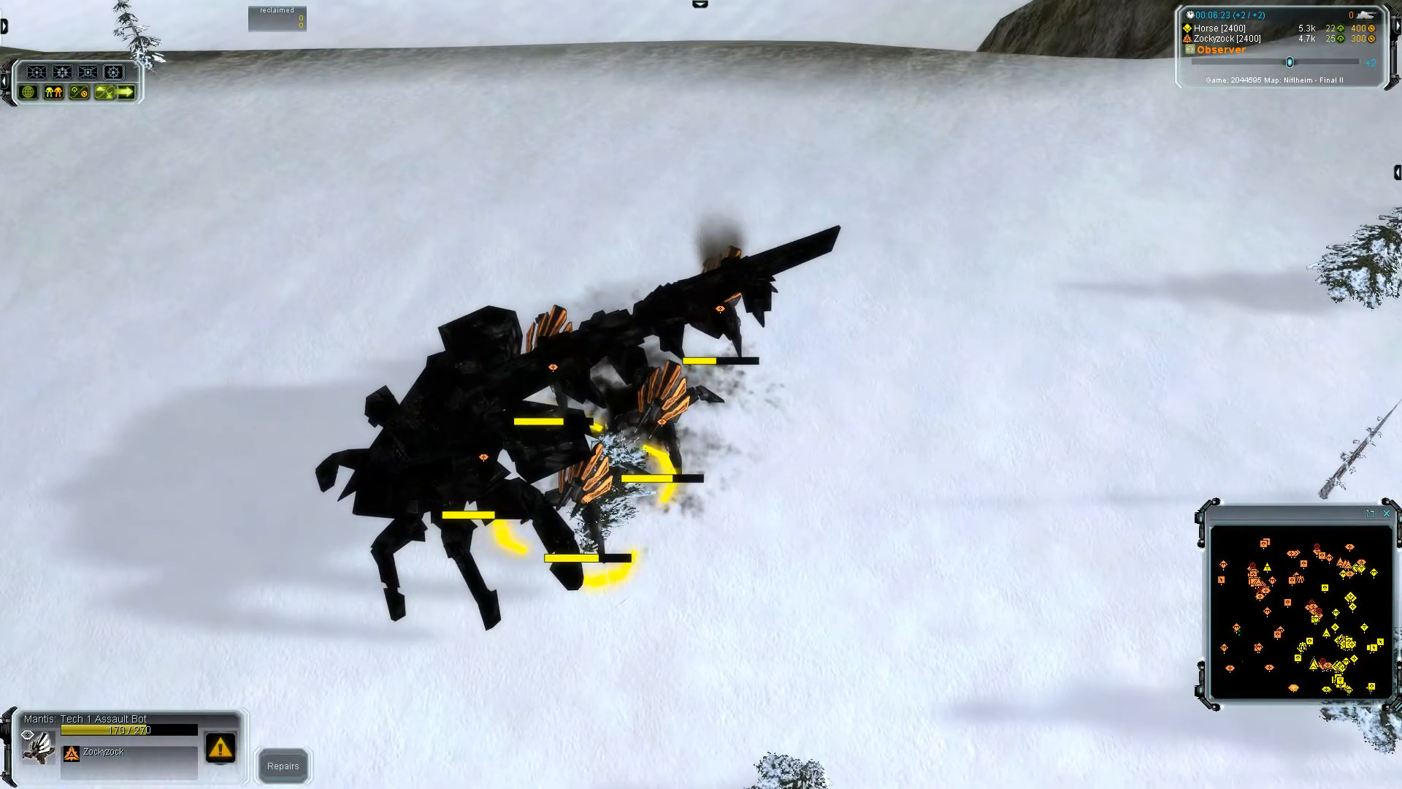
scroll(down, 3)
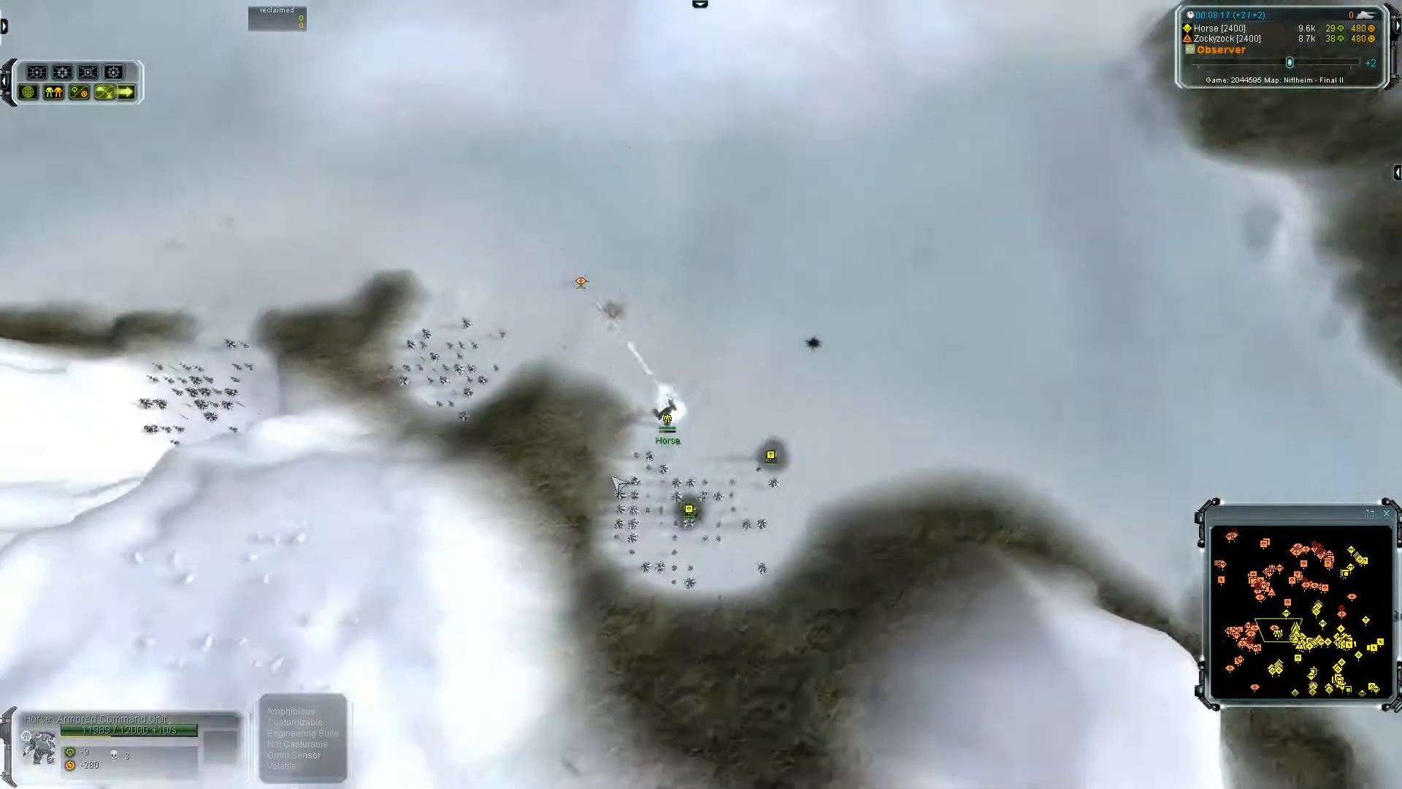
Zoom out to a strategic view of the central plateaus with both armies spread around them
scroll(down, 3)
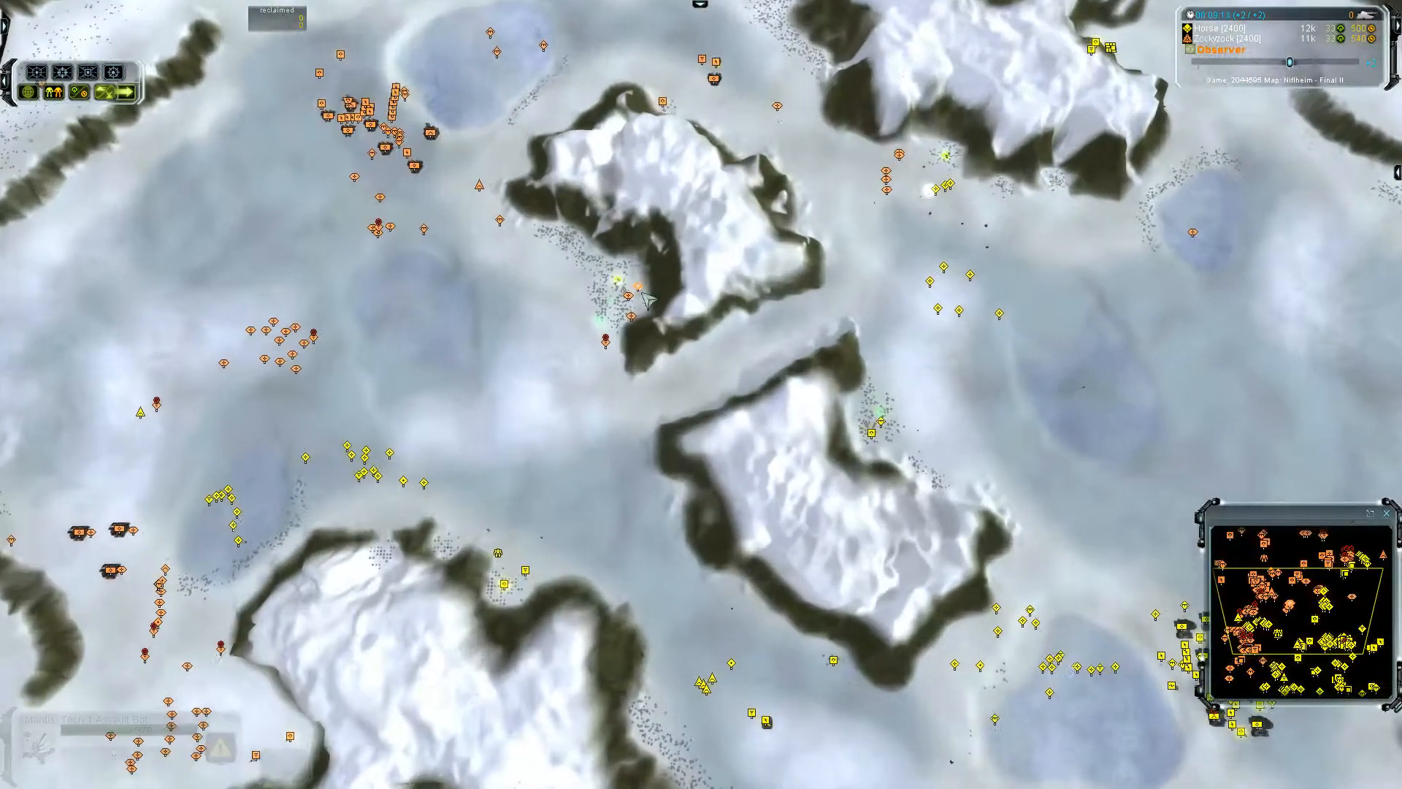
scroll(down, 3)
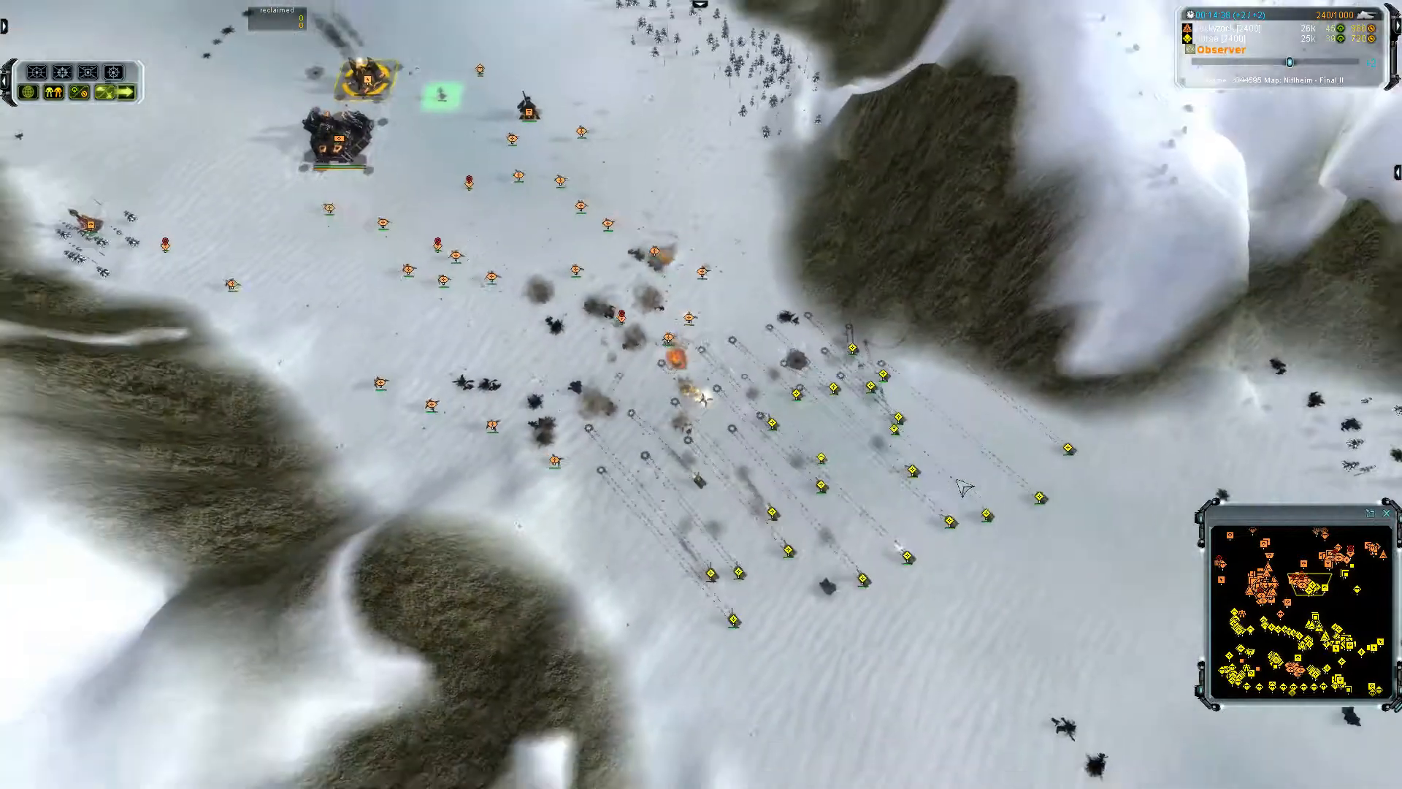
Zoom out to a mid-level view of the icy valley where Horse's column faces Zockgock's groups
scroll(down, 3)
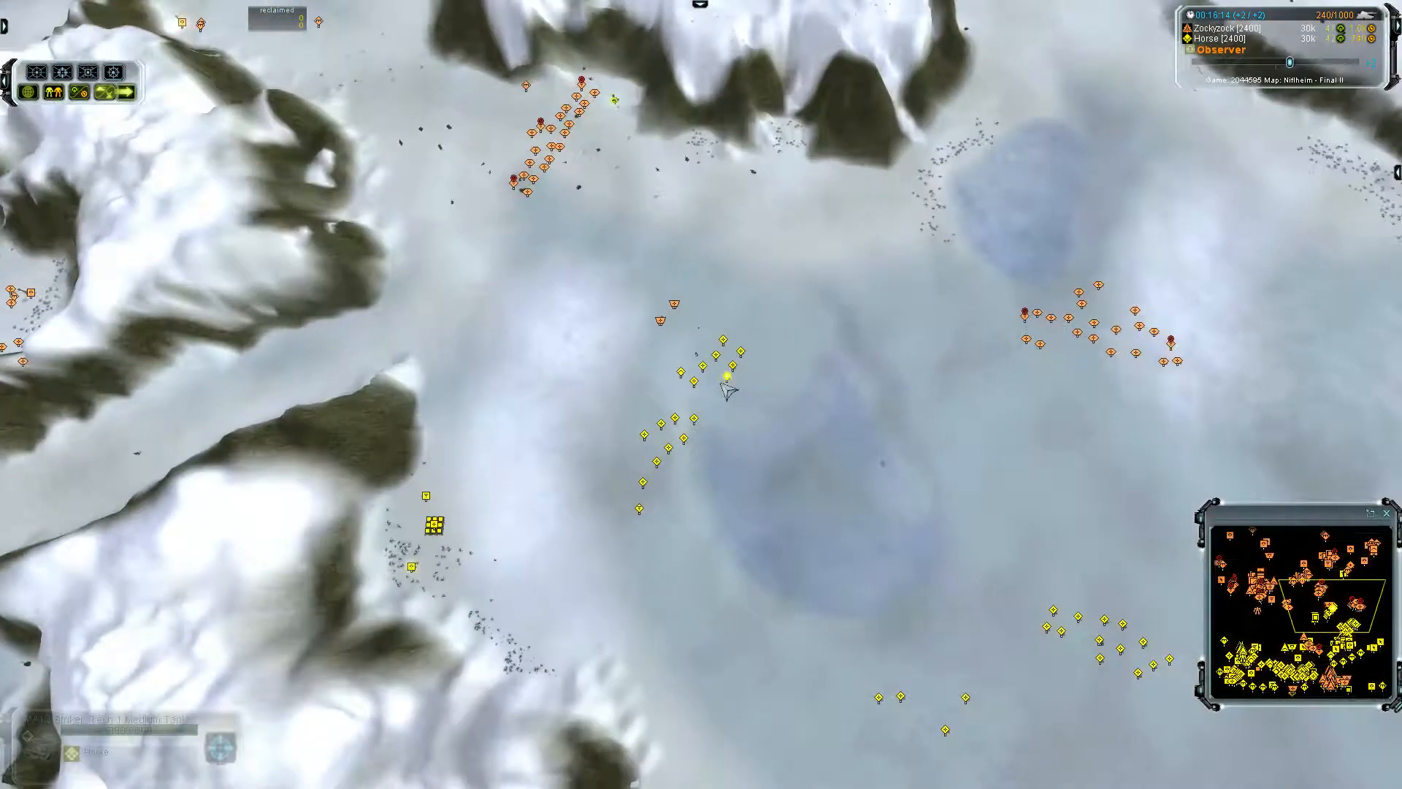
Zoom out to strategic view showing both massed armies around the central plateaus
scroll(down, 3)
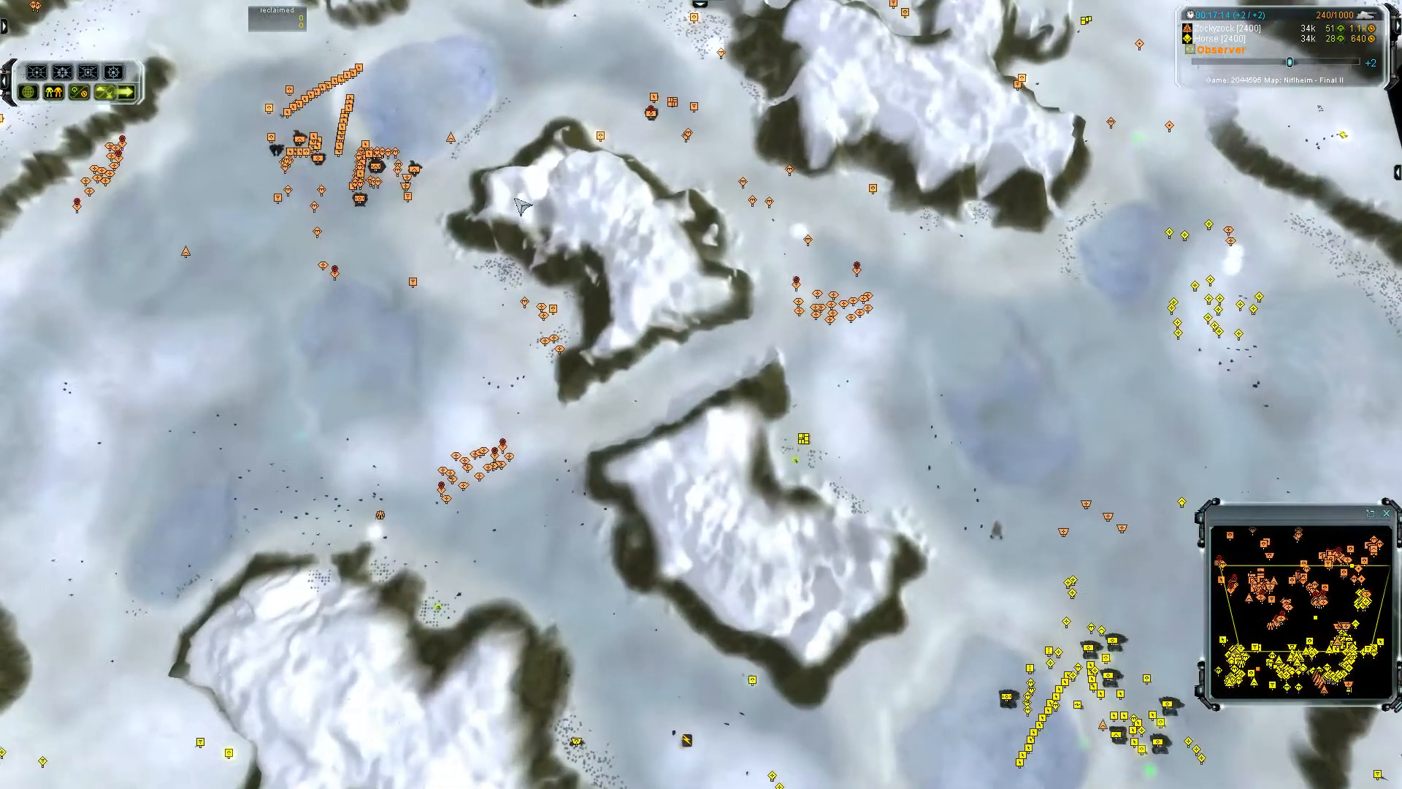
scroll(down, 3)
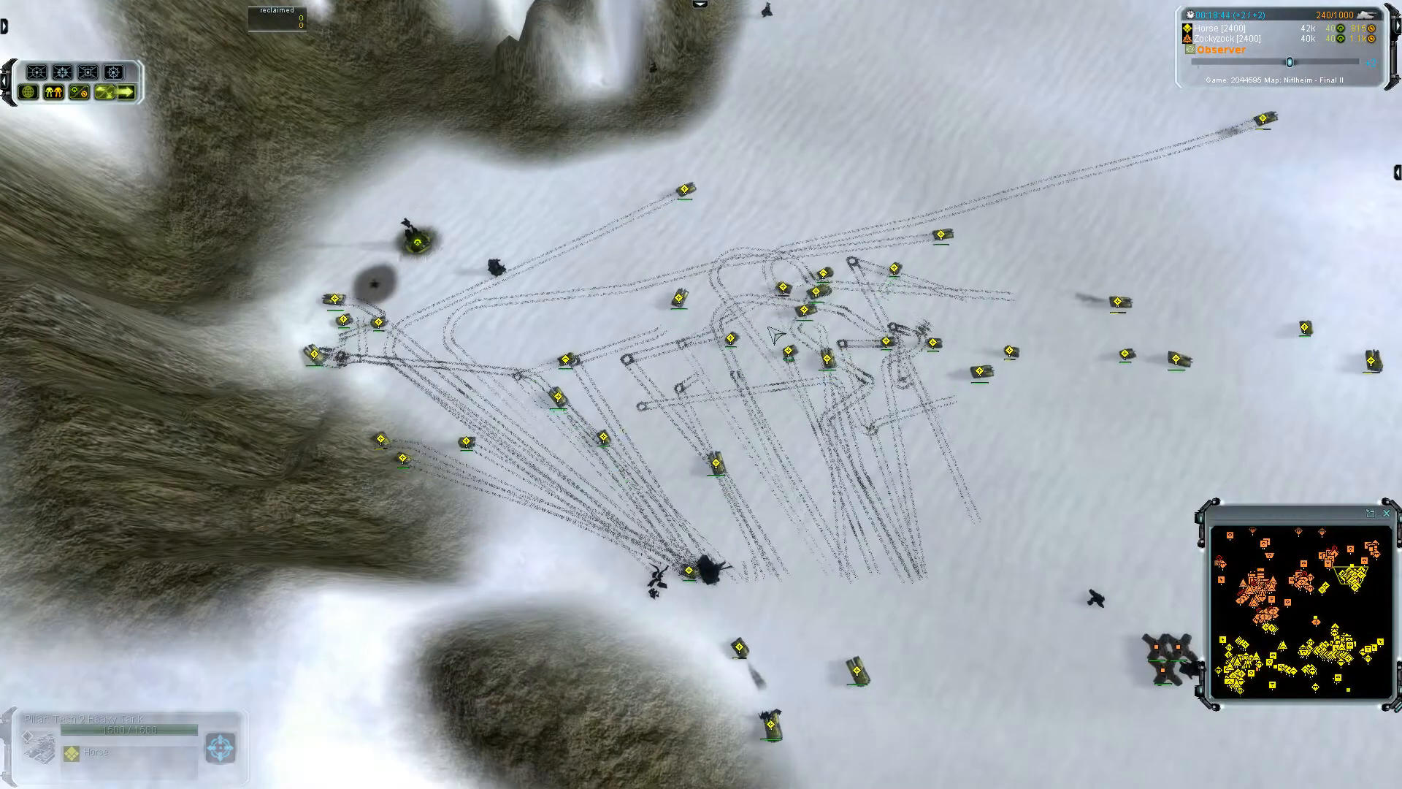
Scroll the camera to follow the UEF tank group crossing the snowfield
scroll(down, 3)
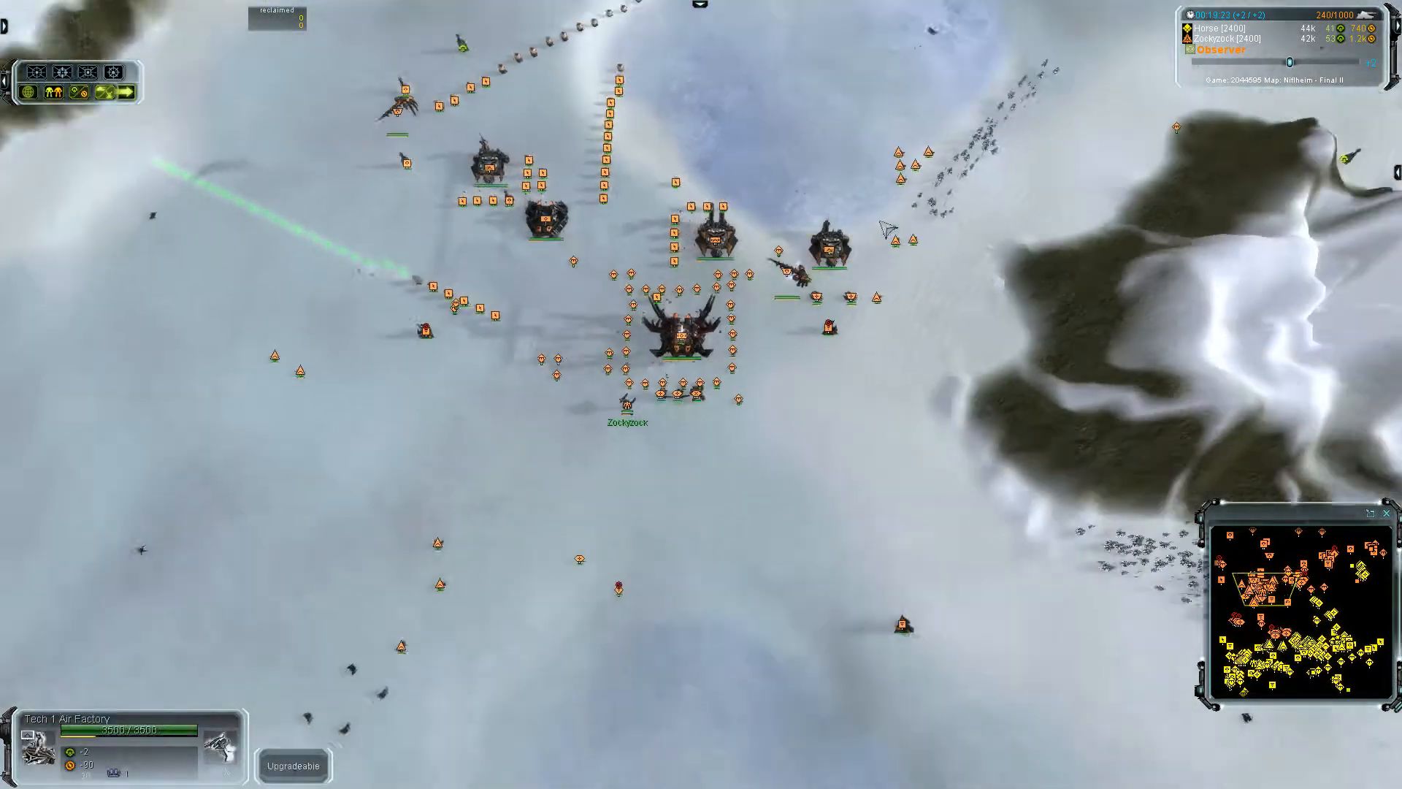
Zoom out from the Cybran base to the whole Niflheim map with both armies massing
scroll(down, 3)
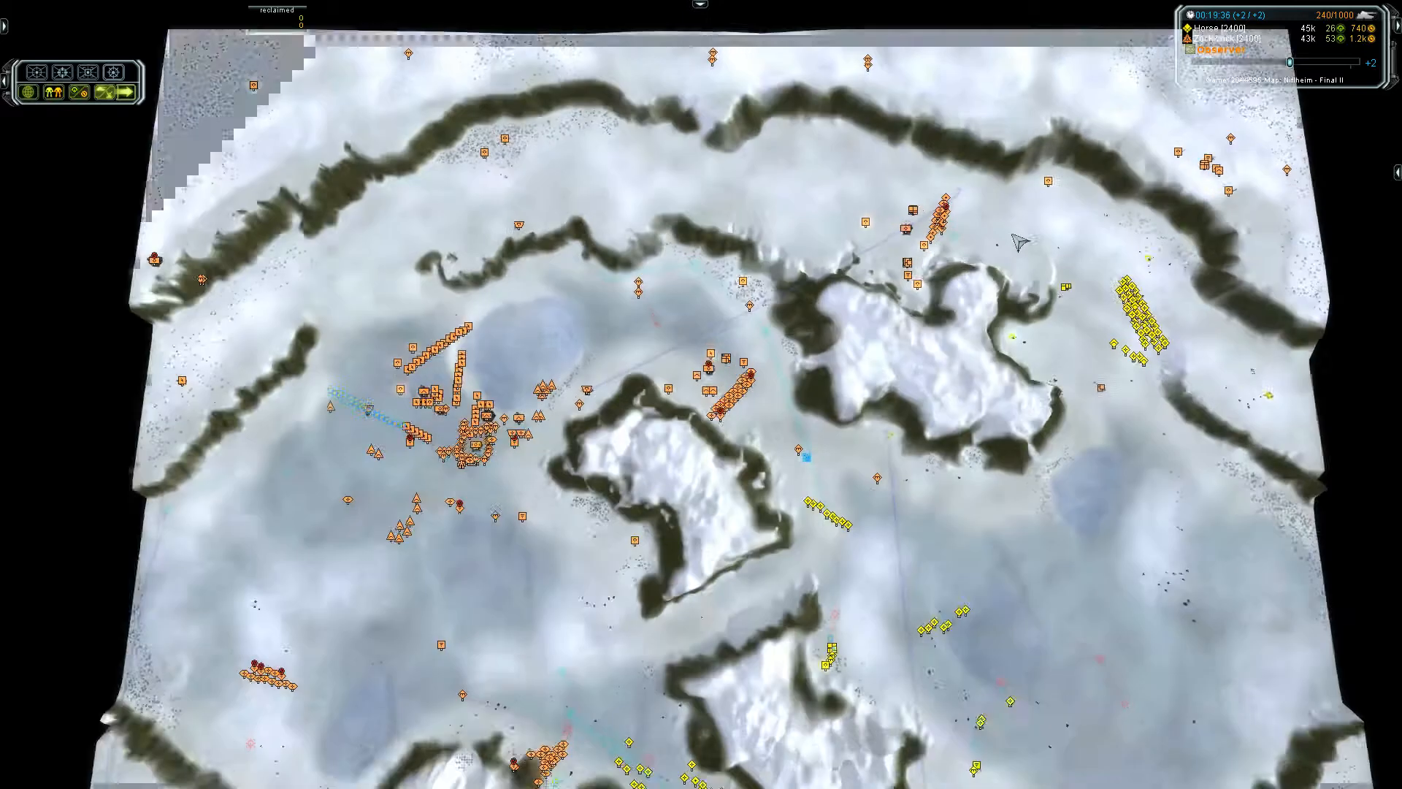
Zoom out from the UEF tank group to a wide overhead of the snowy ridges
scroll(down, 3)
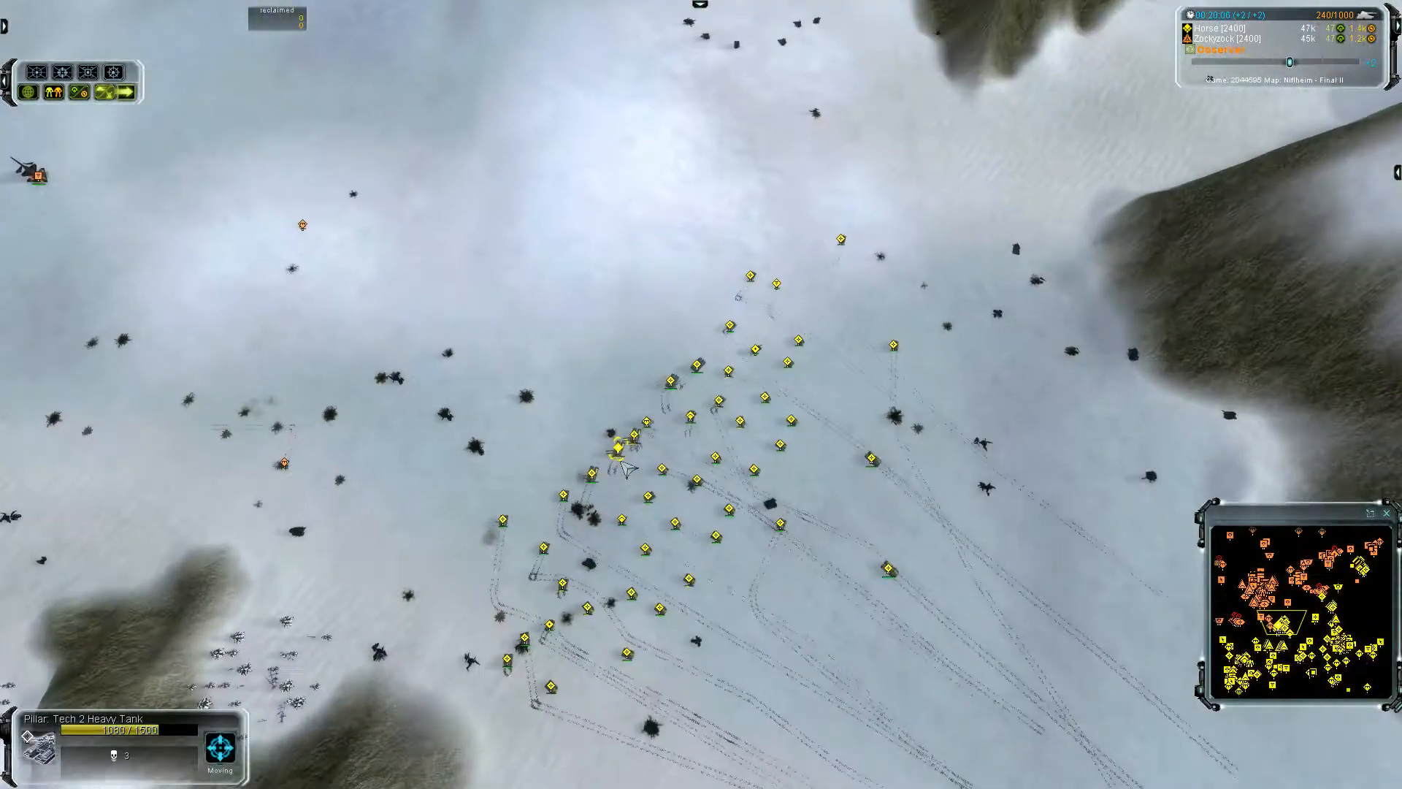
scroll(down, 3)
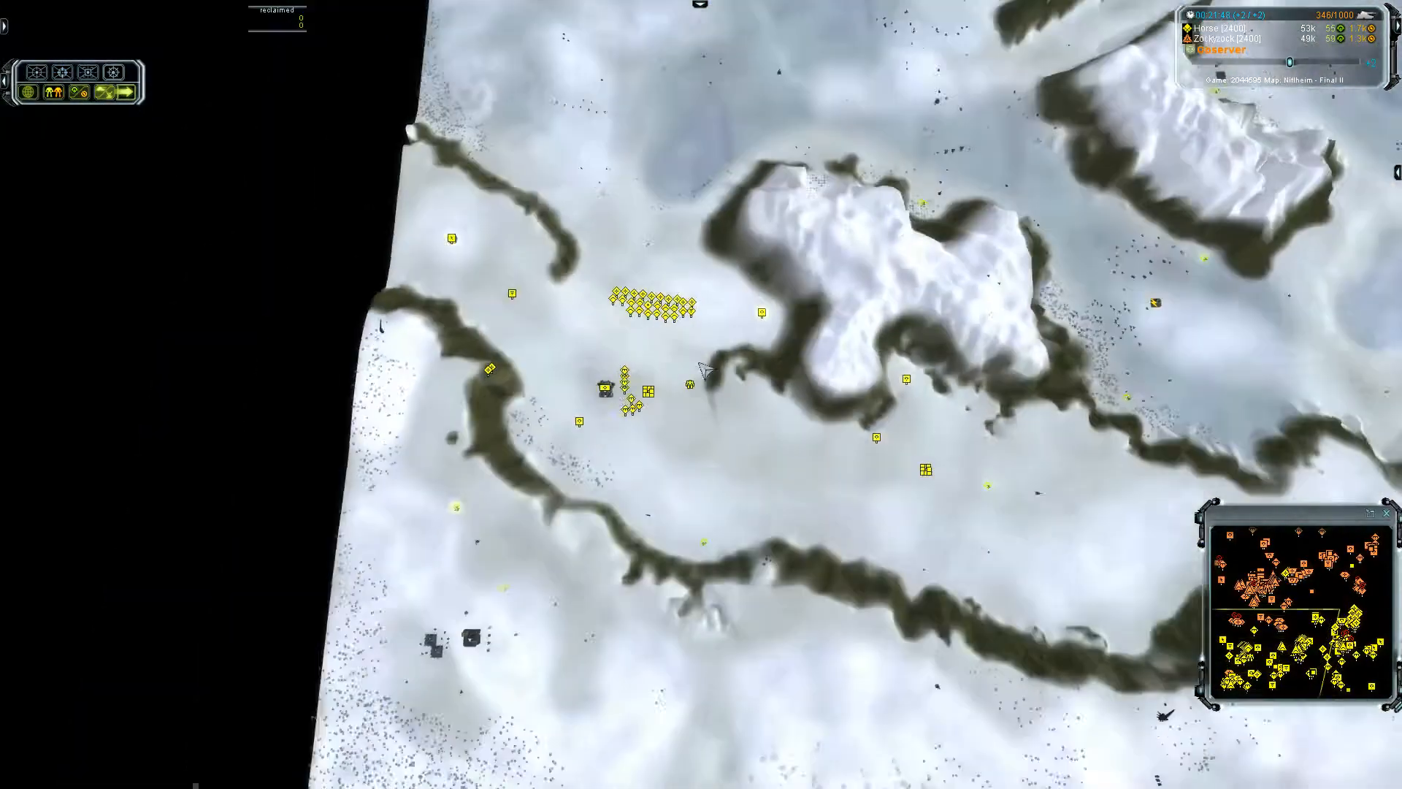
Zoom the camera in on Horse's UEF commander walking across open snow
scroll(down, 3)
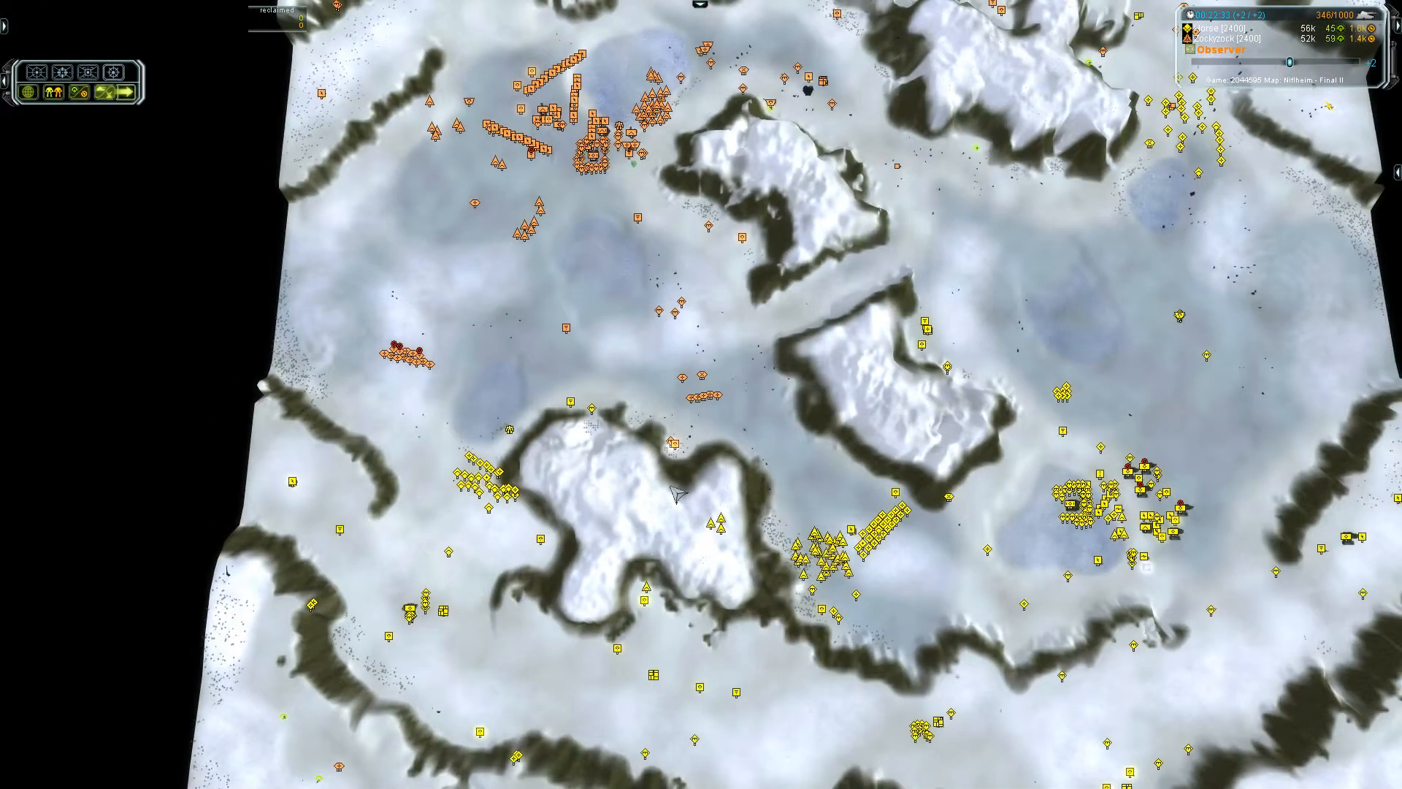
scroll(down, 3)
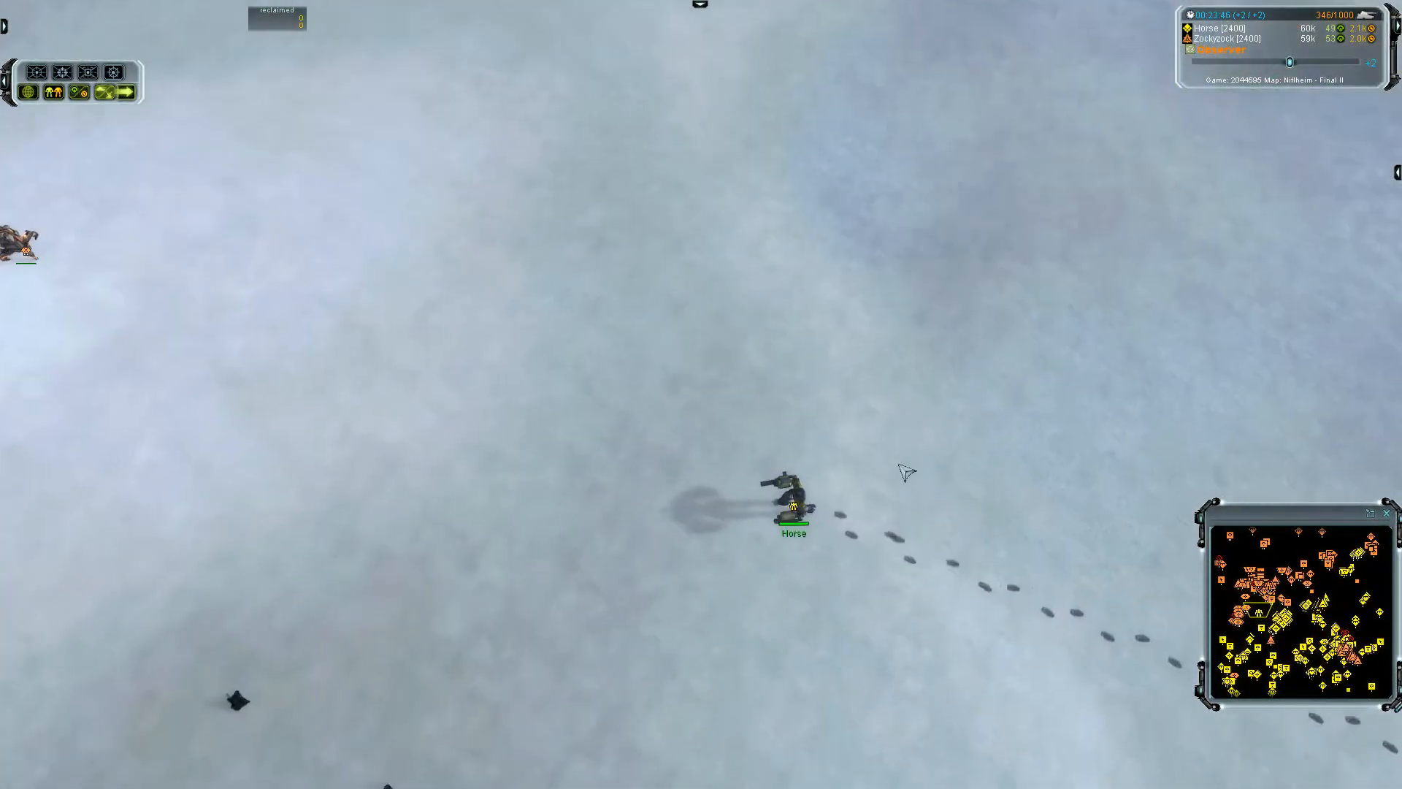
Keep the camera on the UEF commander fighting beside the large yellow structure
click(790, 484)
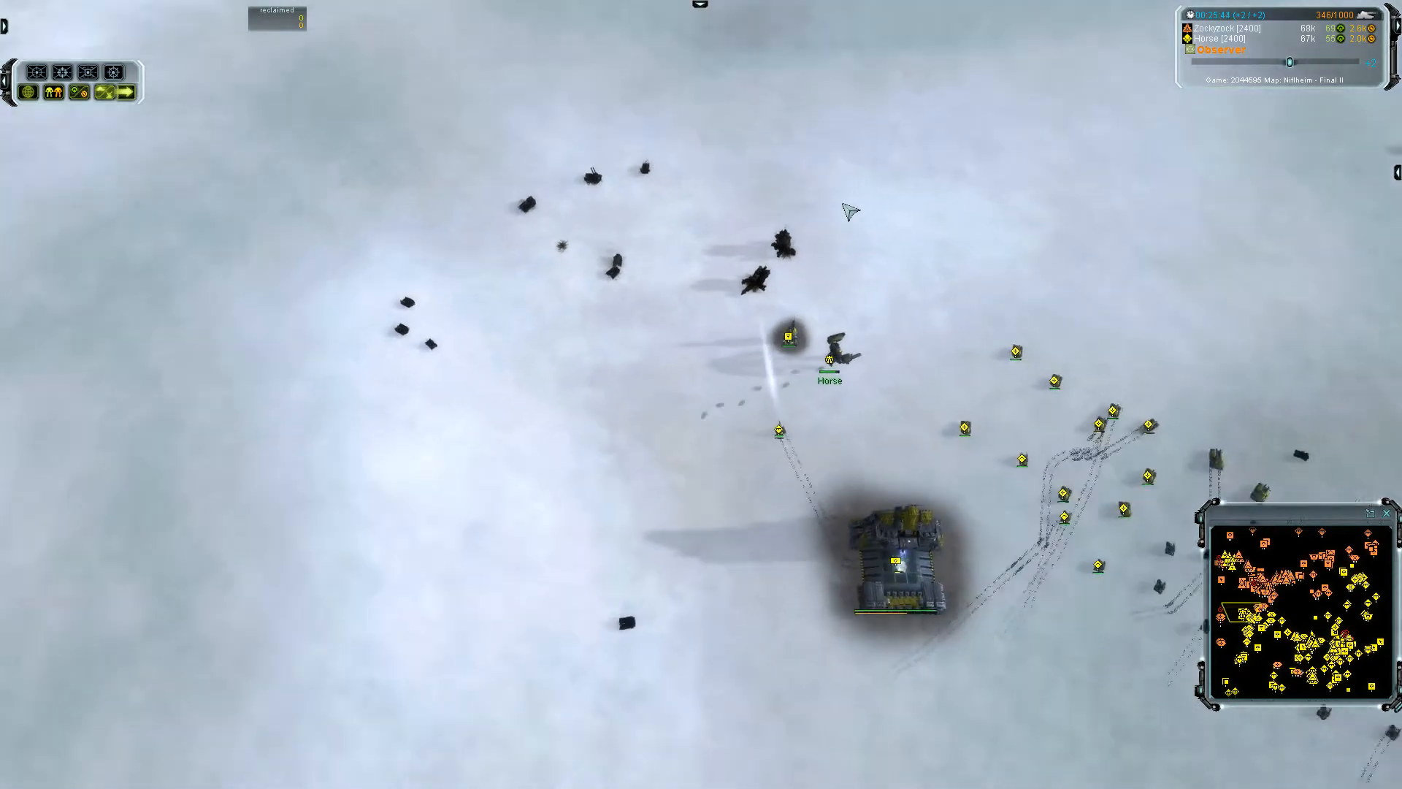
Reframe the front line and select the UEF commander to show its range rings
scroll(down, 3)
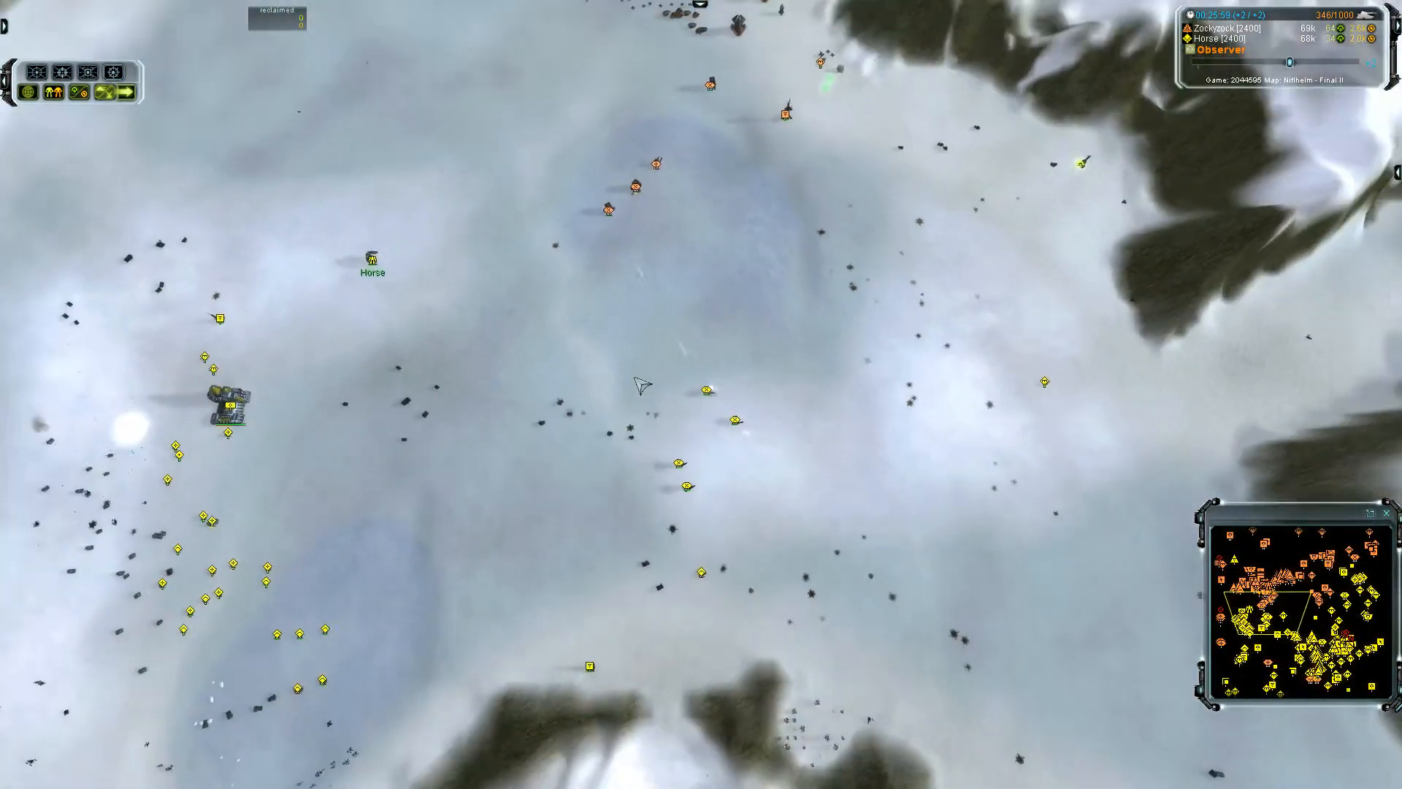
scroll(down, 3)
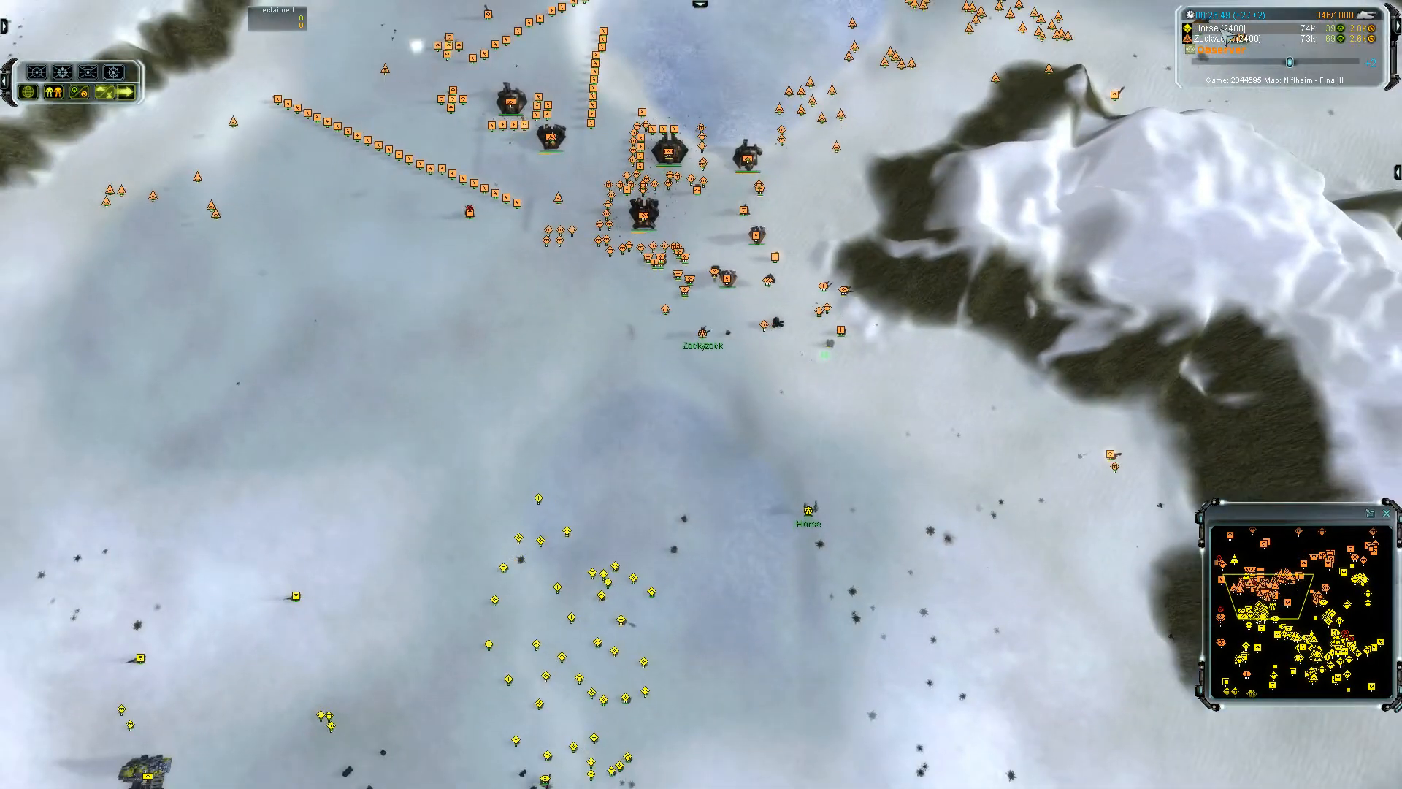
click(808, 501)
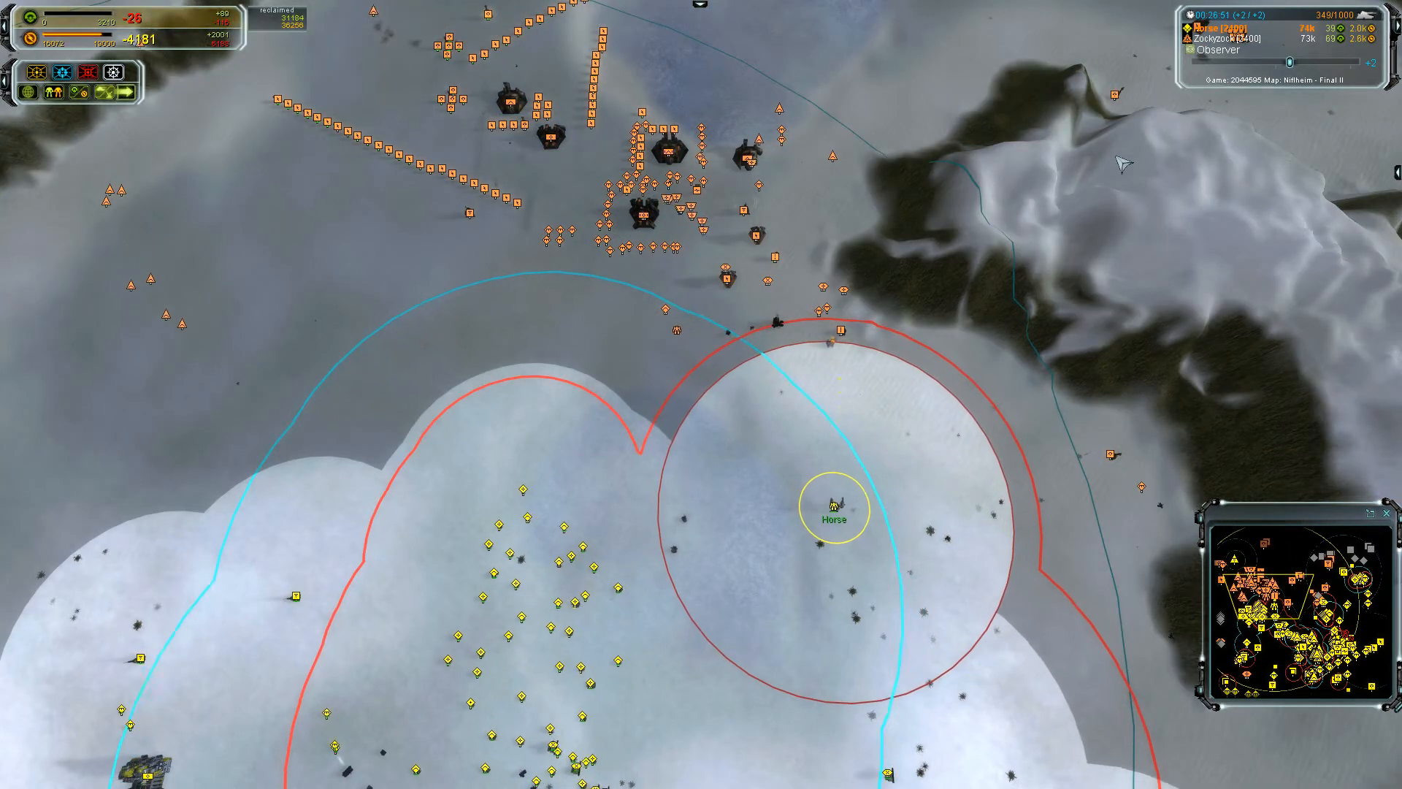